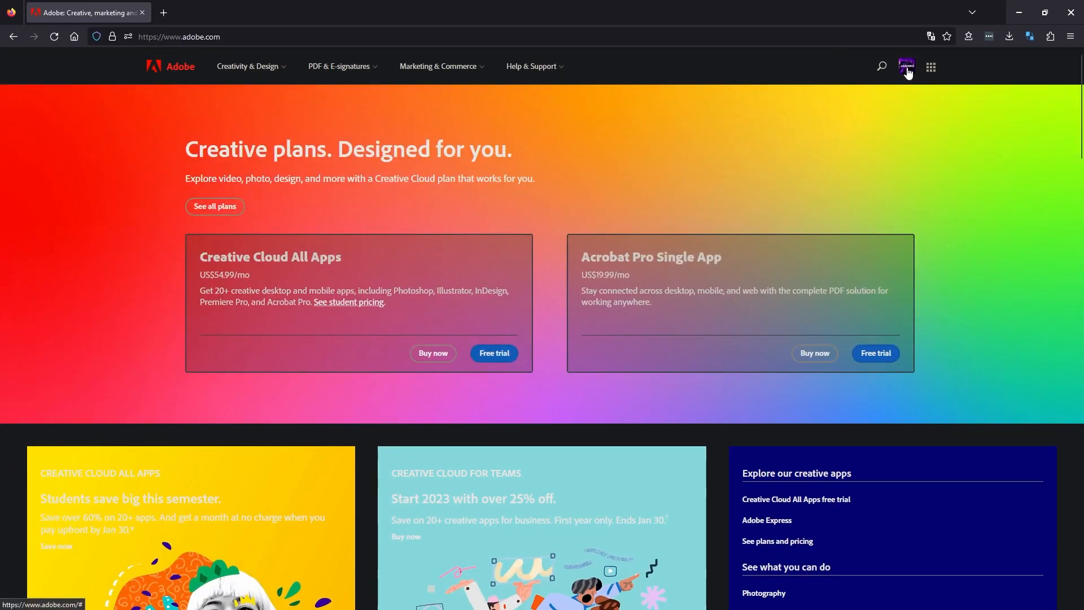
Go from the profile avatar through View Account and Edit profile to Privacy and personal data
click(908, 67)
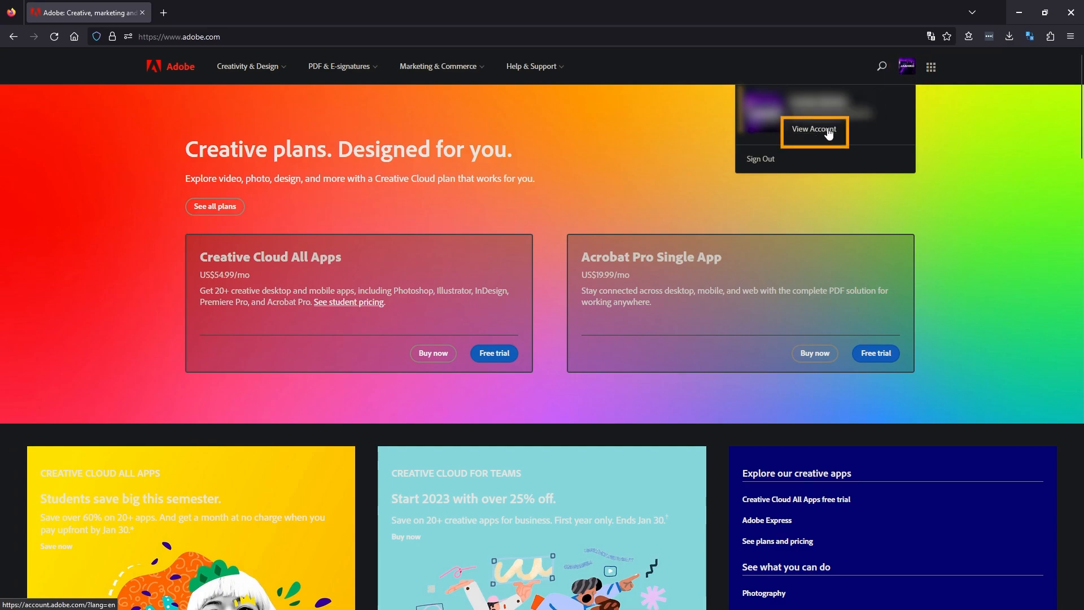
click(814, 131)
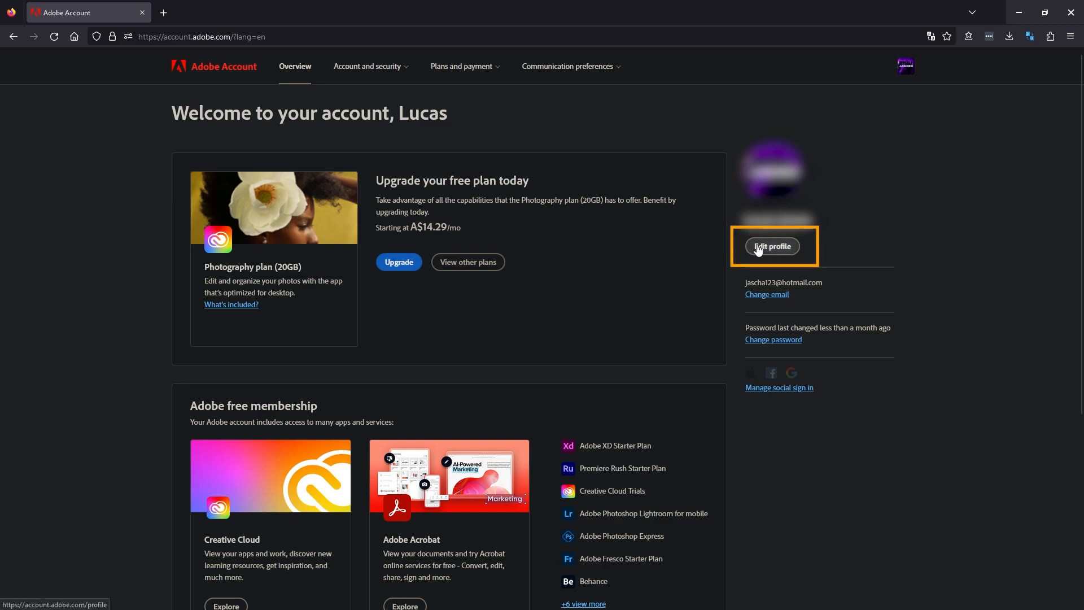
click(772, 246)
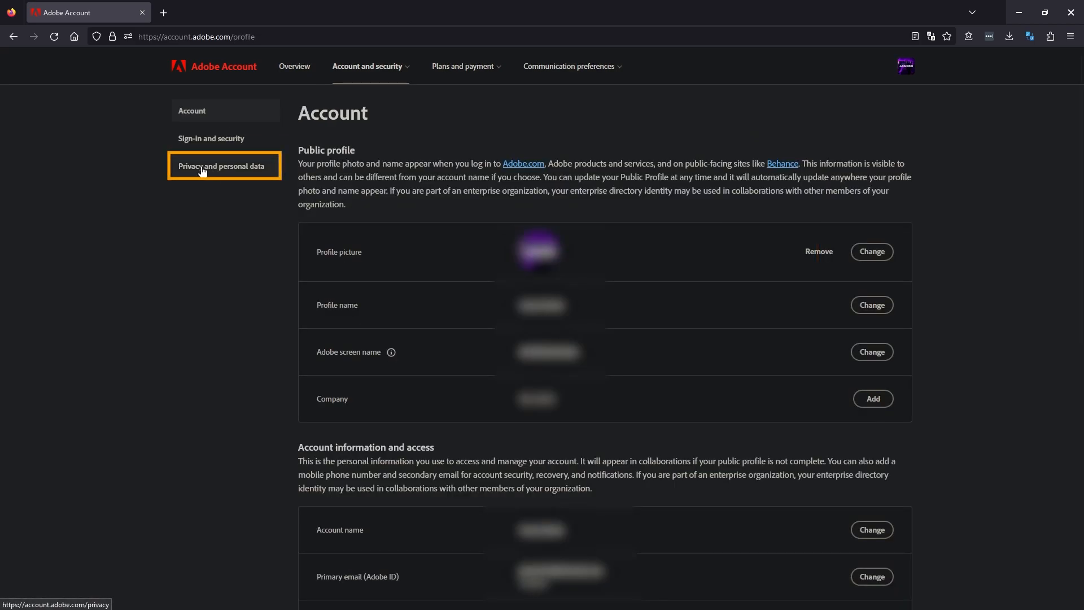
click(221, 166)
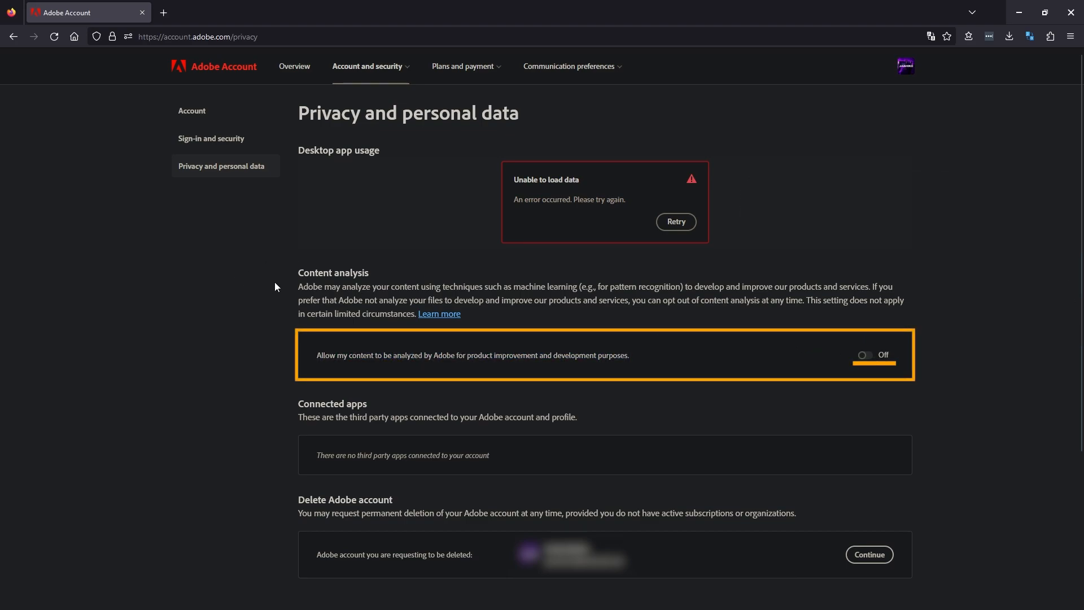
mouse_move(488, 325)
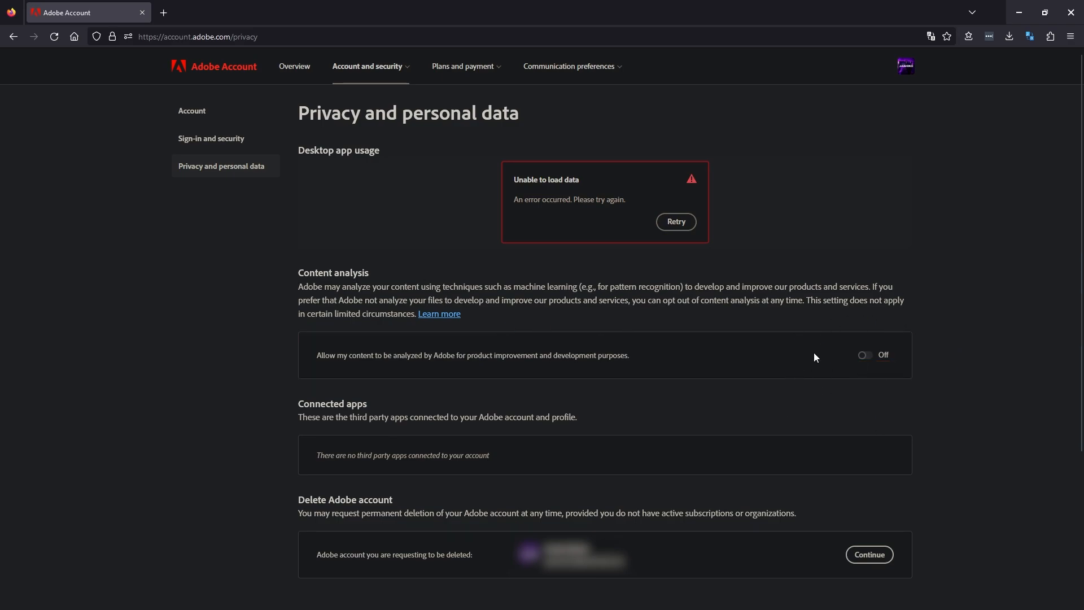
mouse_move(862, 333)
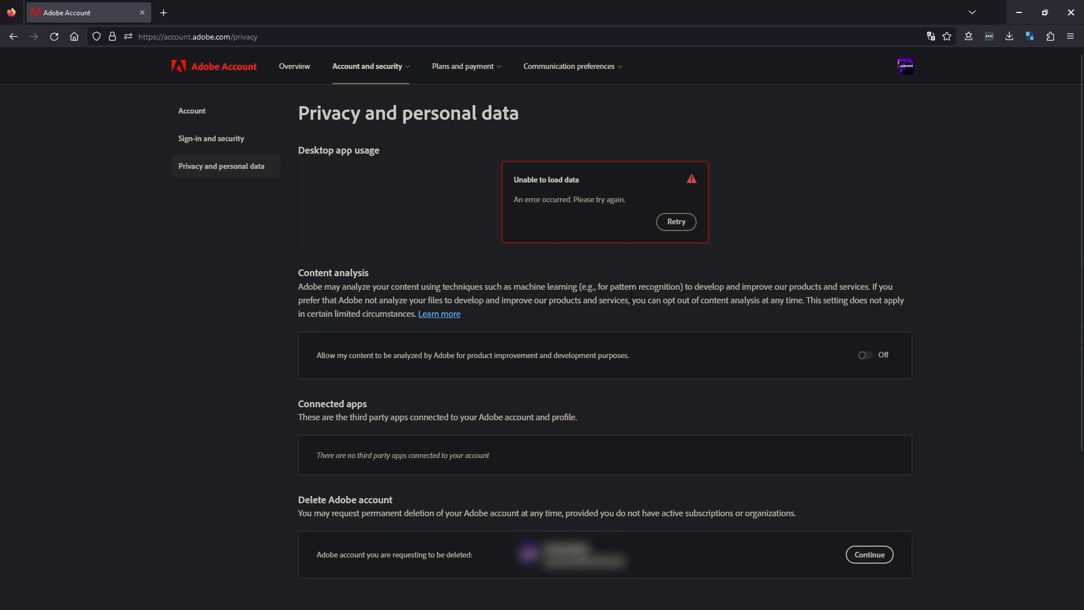
mouse_move(948, 163)
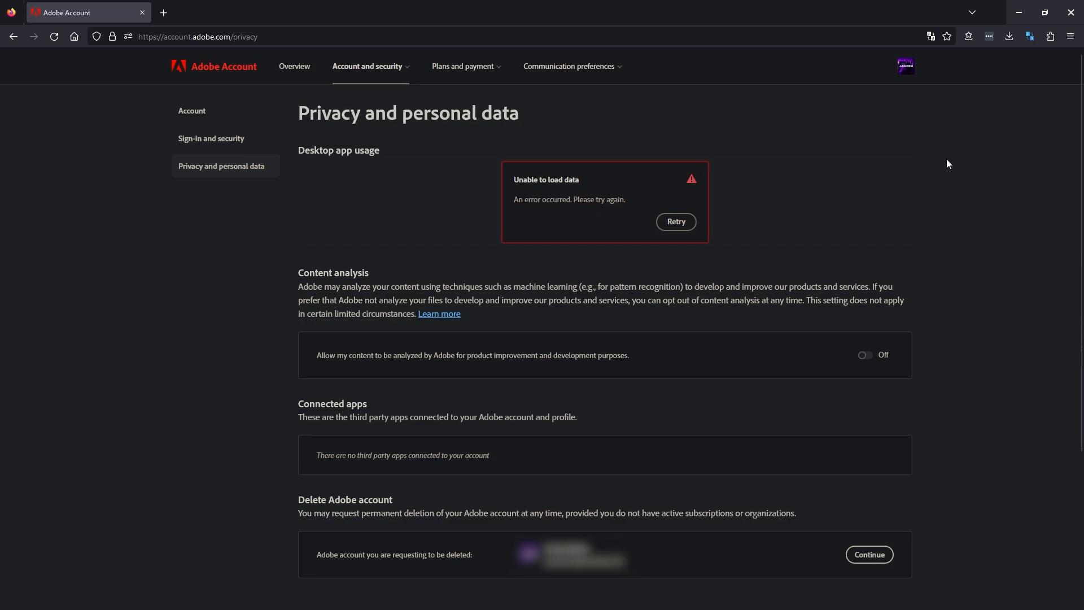